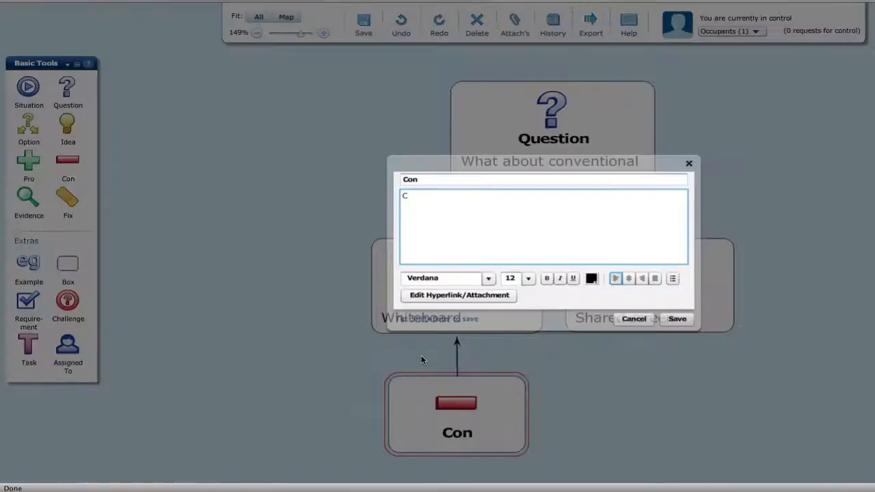
Enter the Con drawback text 'Only one person has co...' and confirm the edit
text(Only one person has co)
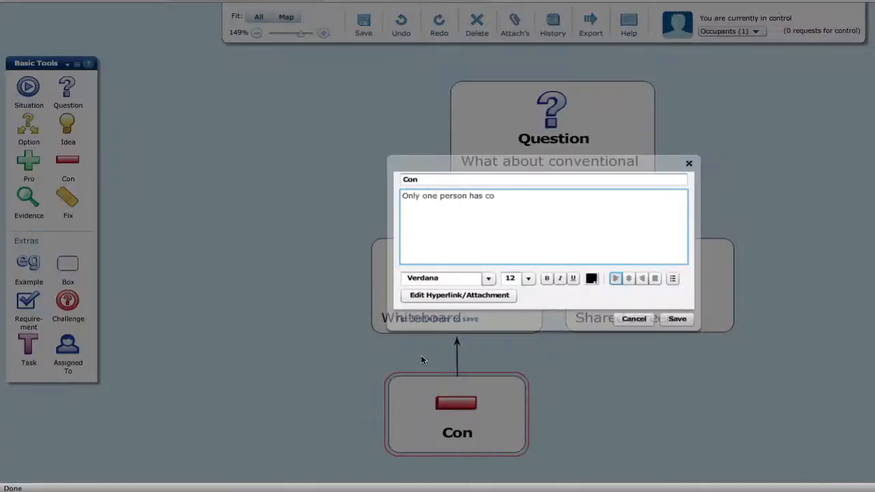
click(675, 319)
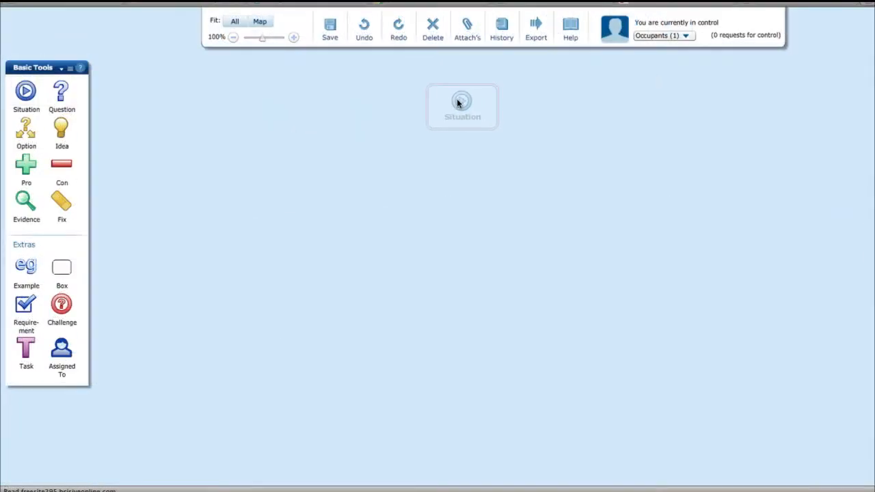
Edit the Situation node to read 'We need to improve the bottom line.' and save it
double_click(462, 106)
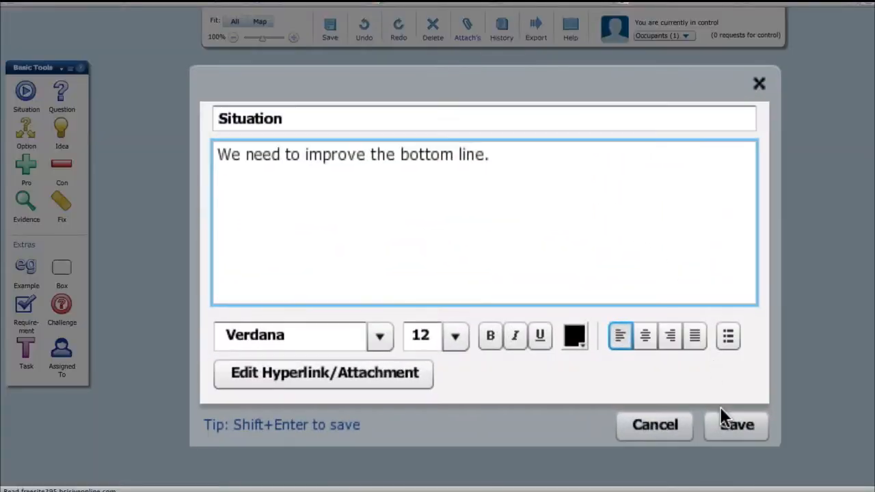
click(735, 424)
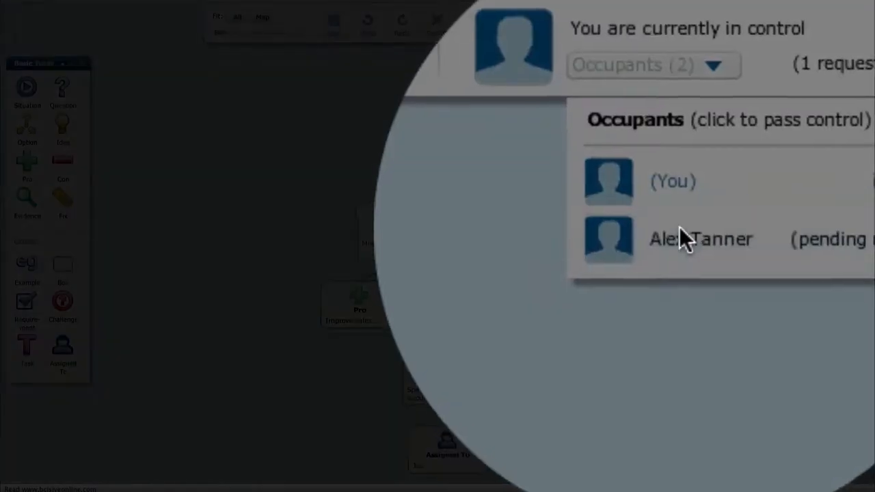
click(700, 238)
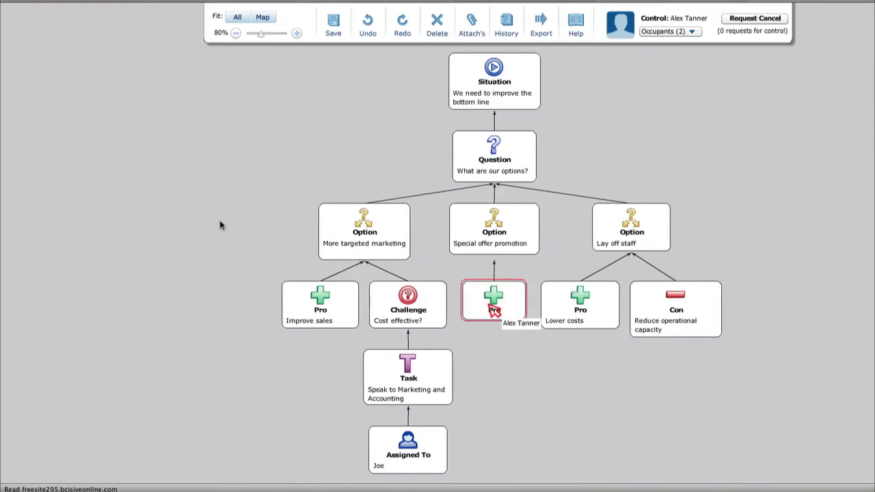
click(692, 32)
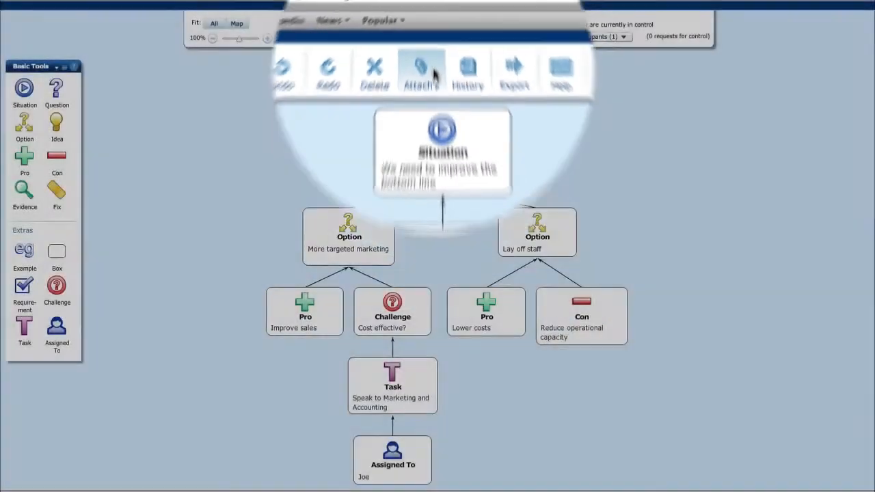
Attach the marketing plan spreadsheet to the 'Cost effective?' challenge and export a four-slide presentation
click(421, 68)
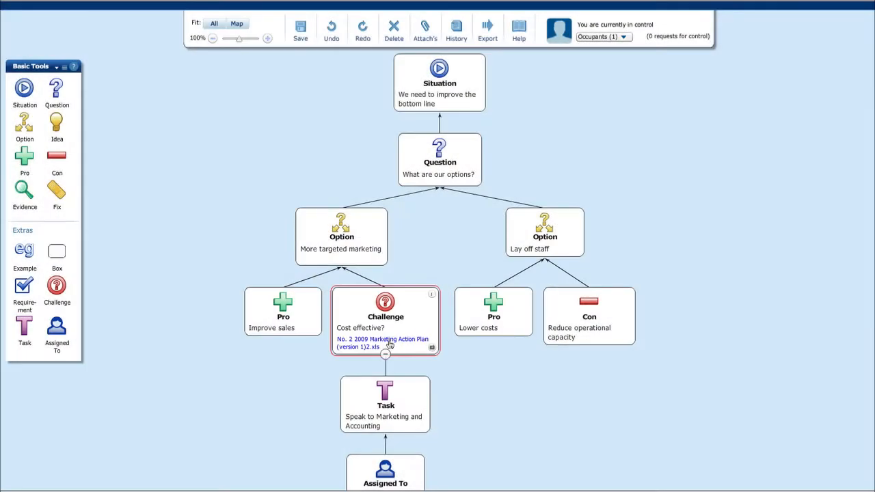
click(486, 28)
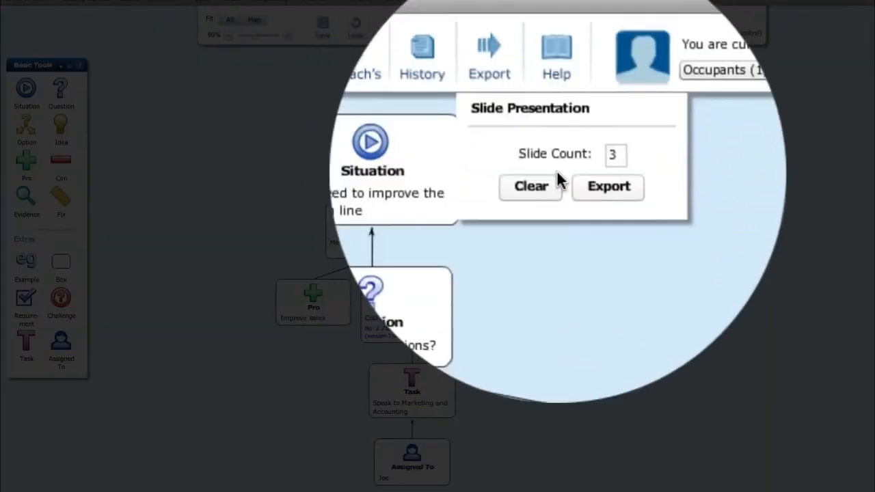
click(606, 186)
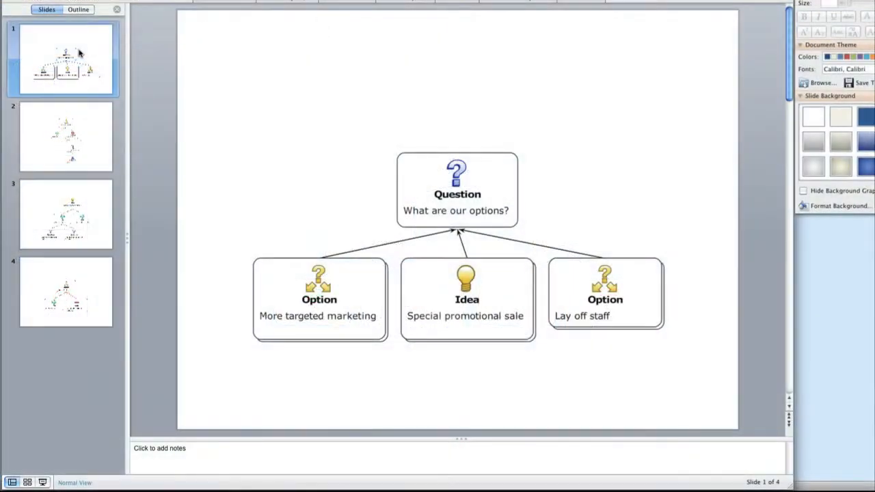
click(66, 137)
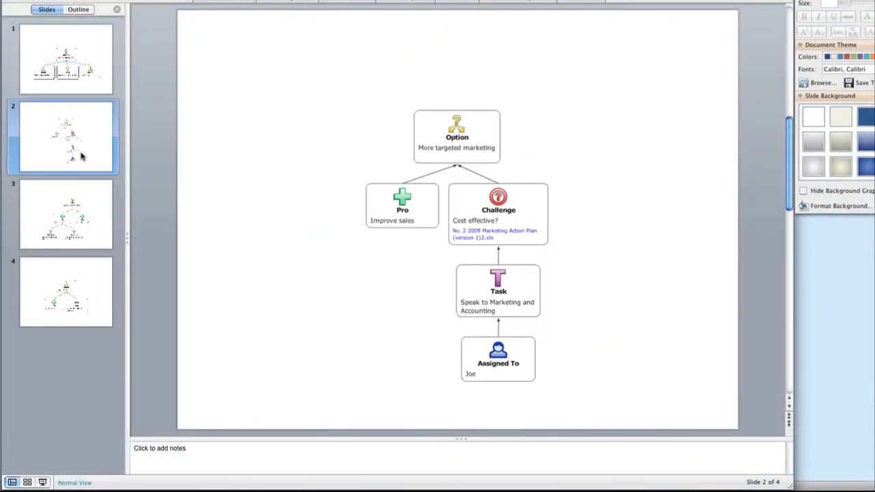
mouse_move(87, 232)
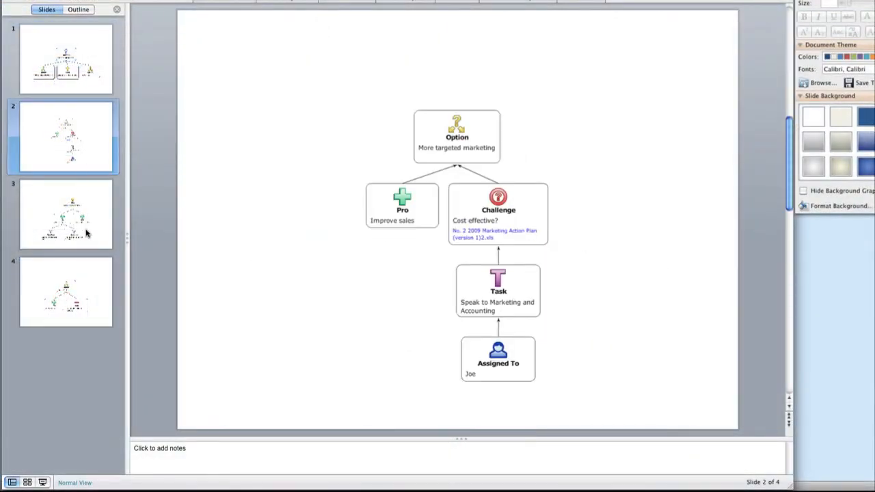
click(66, 293)
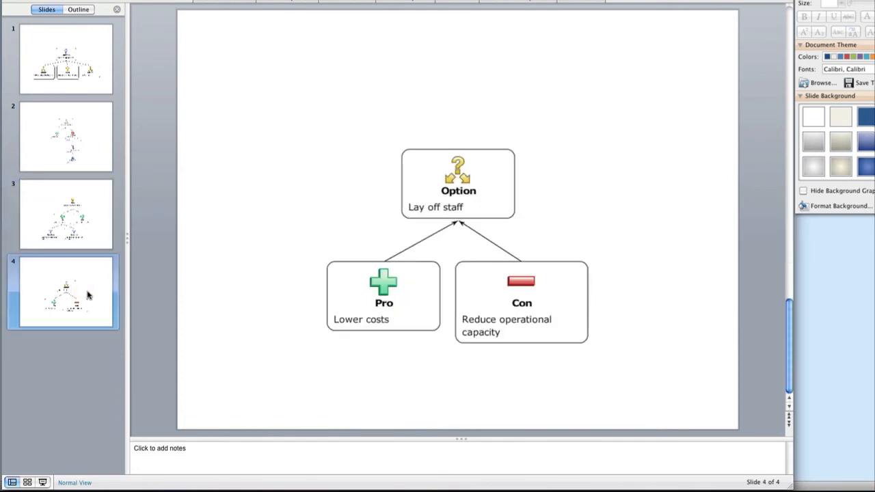
click(65, 57)
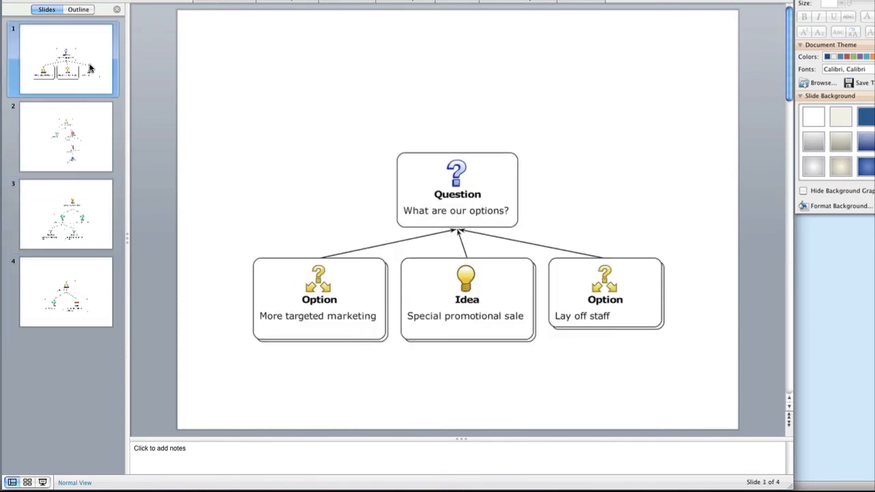